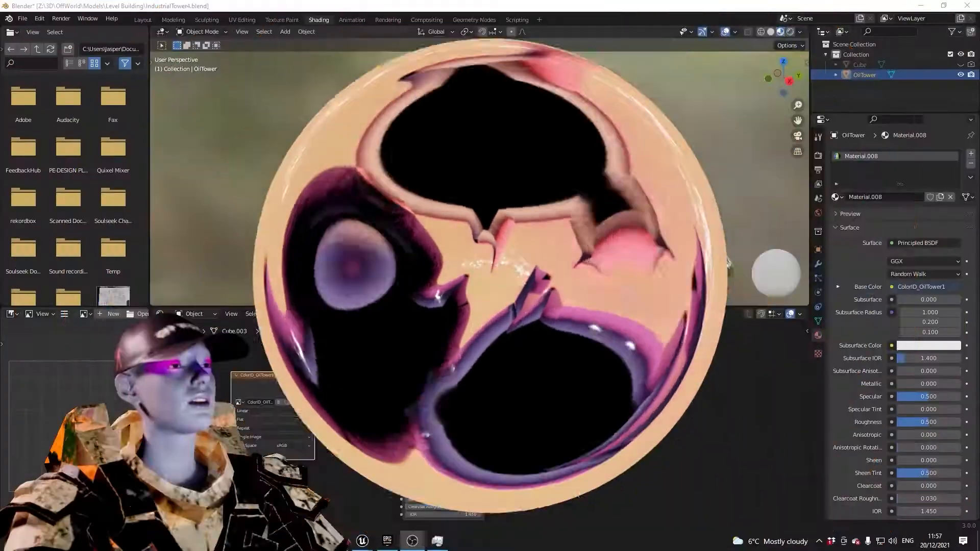
Leave the Blender oil tower scene and bring Quixel Mixer's saved-mix list to the front.
{"action": "scroll", "scroll_direction": "down", "scroll_amount": 3}
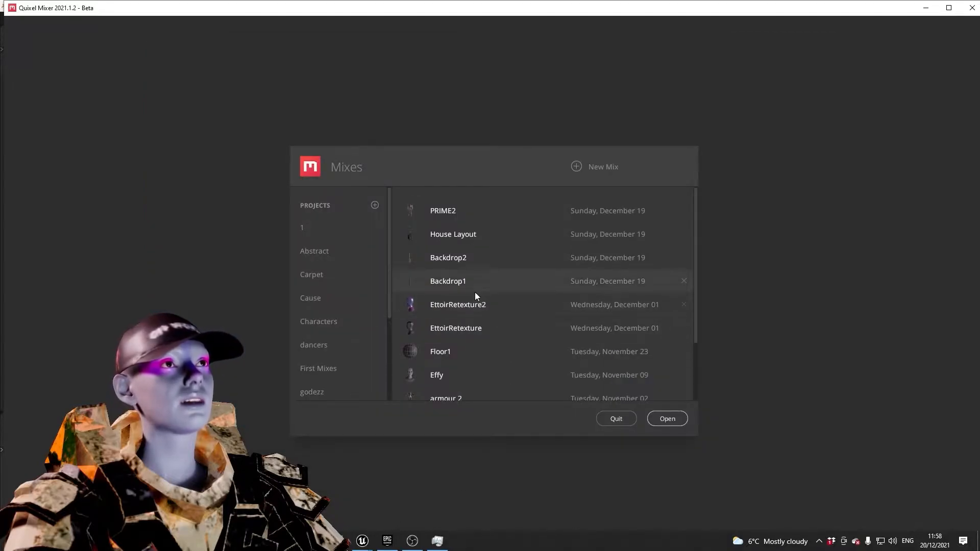
Create a new mix named OilTower at 2048 px working resolution.
{"action": "left_click", "coordinate": [594, 167]}
{"action": "type", "text": "OilTower"}
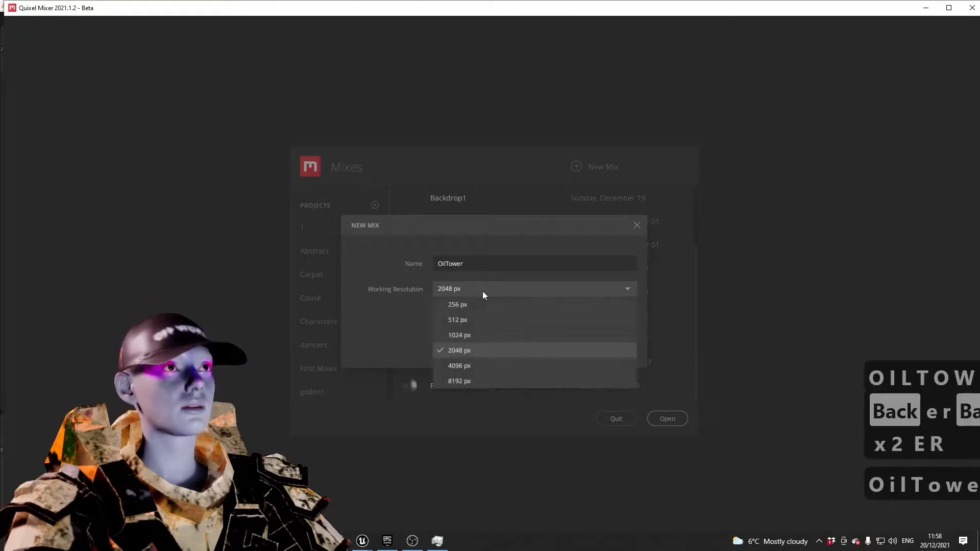
{"action": "left_click", "coordinate": [458, 350]}
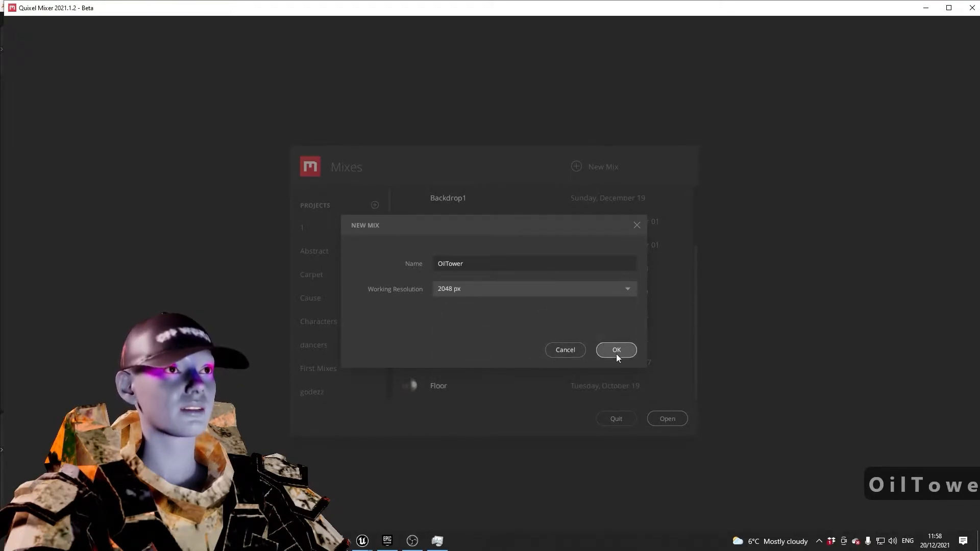
{"action": "left_click", "coordinate": [614, 349]}
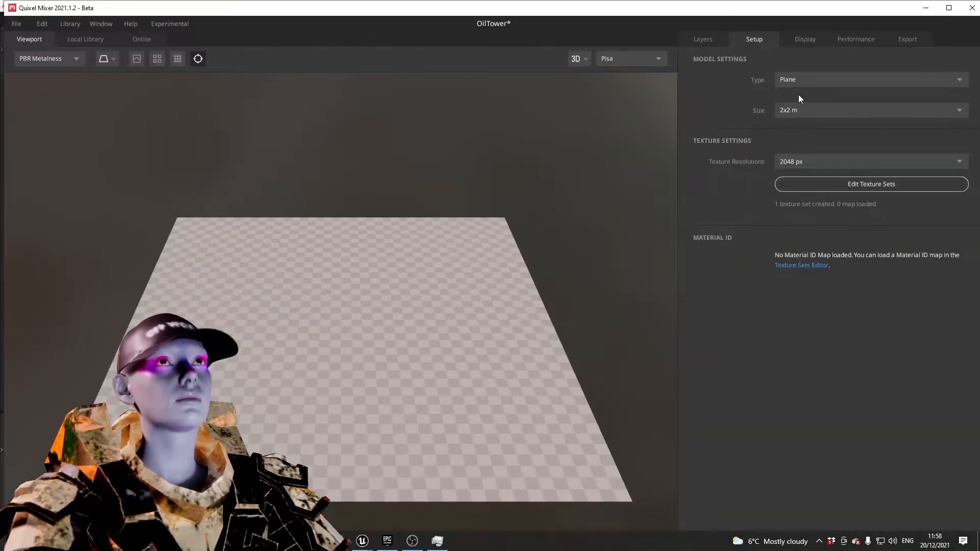
Switch the mix to a Custom Model and load the OilTower1 FBX from the Level Building folder.
{"action": "left_click", "coordinate": [869, 80]}
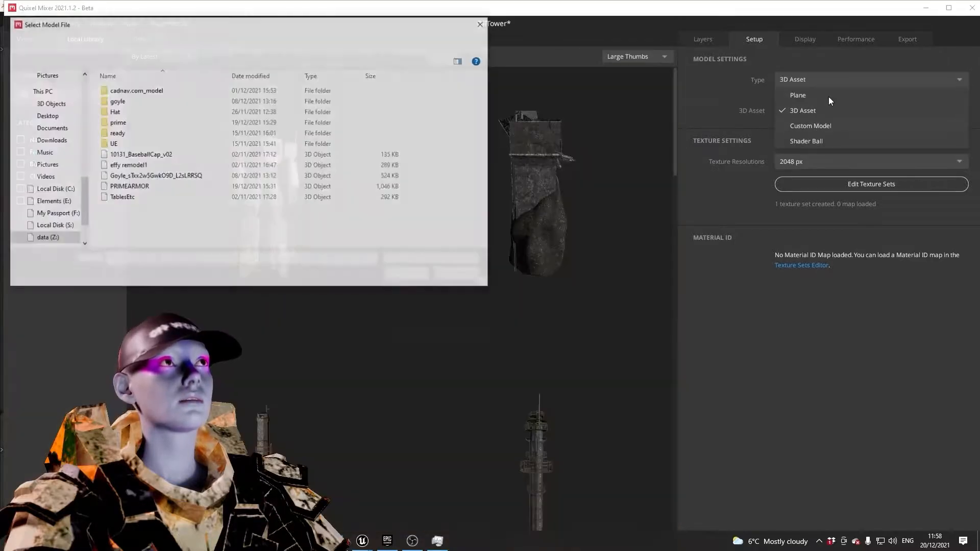
{"action": "left_click", "coordinate": [809, 125]}
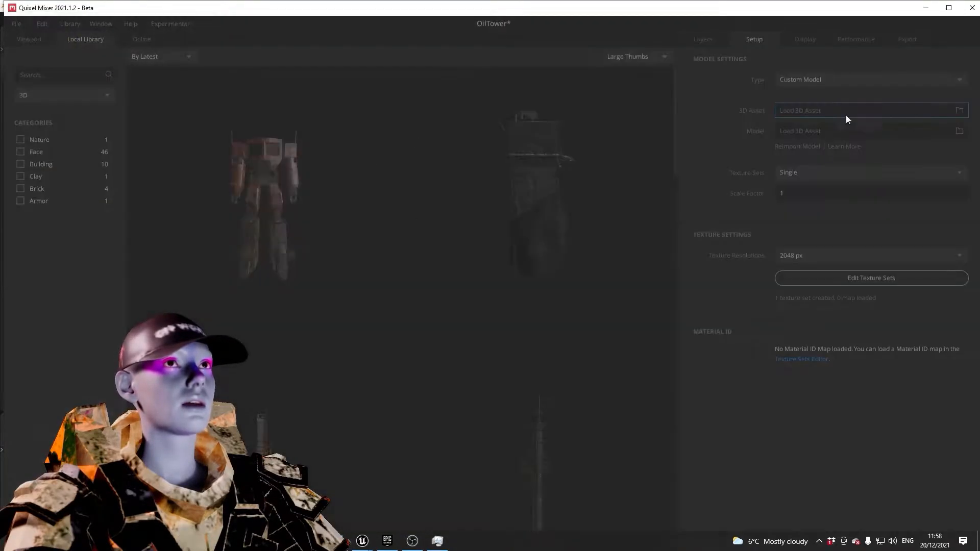
{"action": "left_click", "coordinate": [870, 278]}
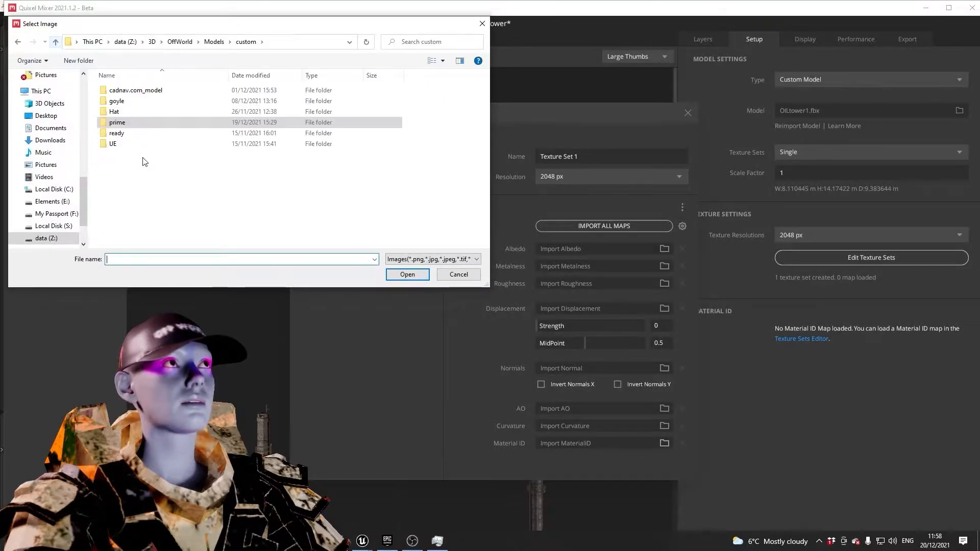
{"action": "left_click", "coordinate": [179, 97]}
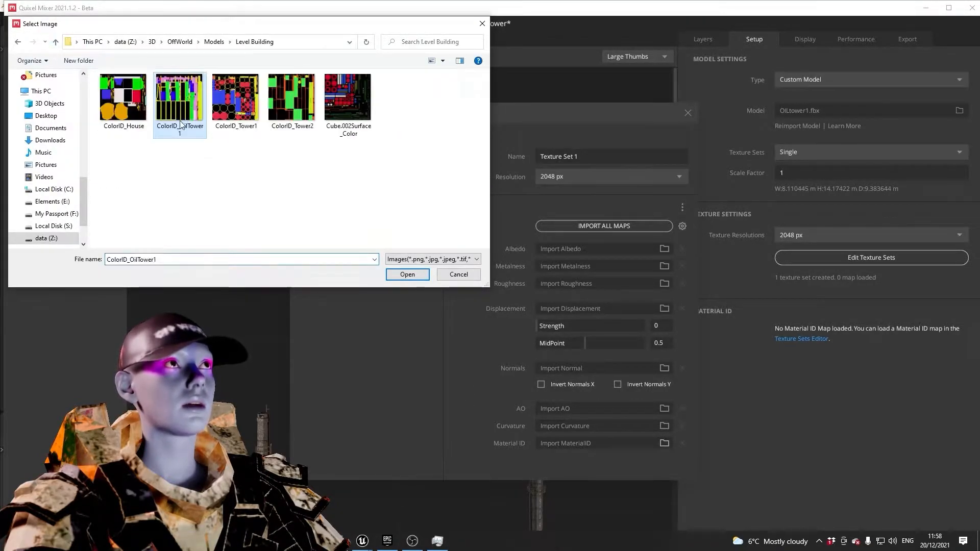
Load ColorID_OilTower1 as the texture set's Material ID map, giving six colour IDs.
{"action": "left_click", "coordinate": [407, 274]}
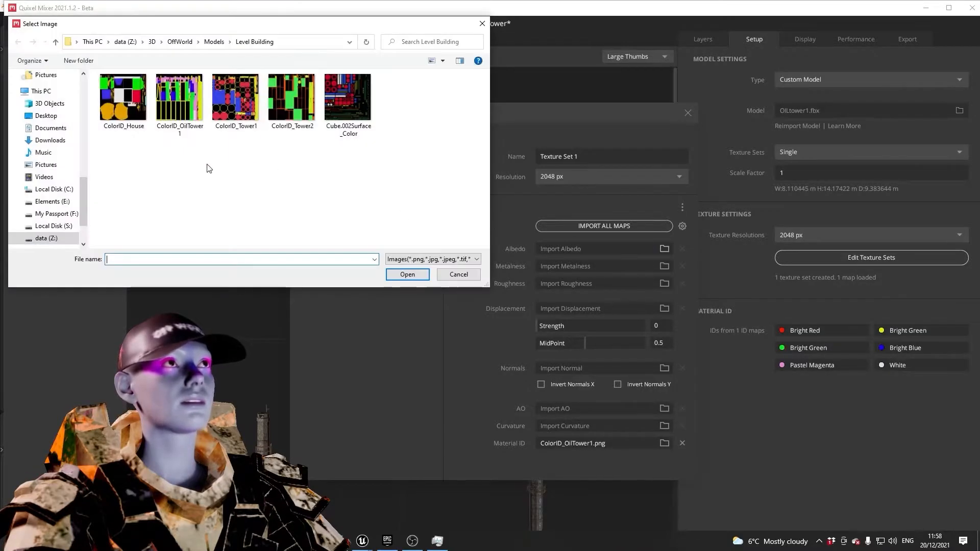
{"action": "left_click", "coordinate": [457, 274]}
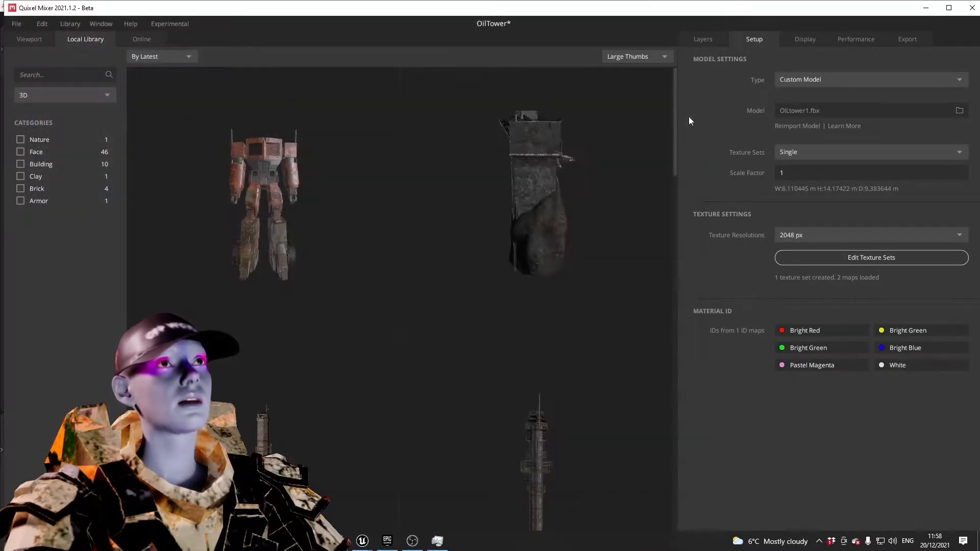
{"action": "left_click", "coordinate": [702, 39]}
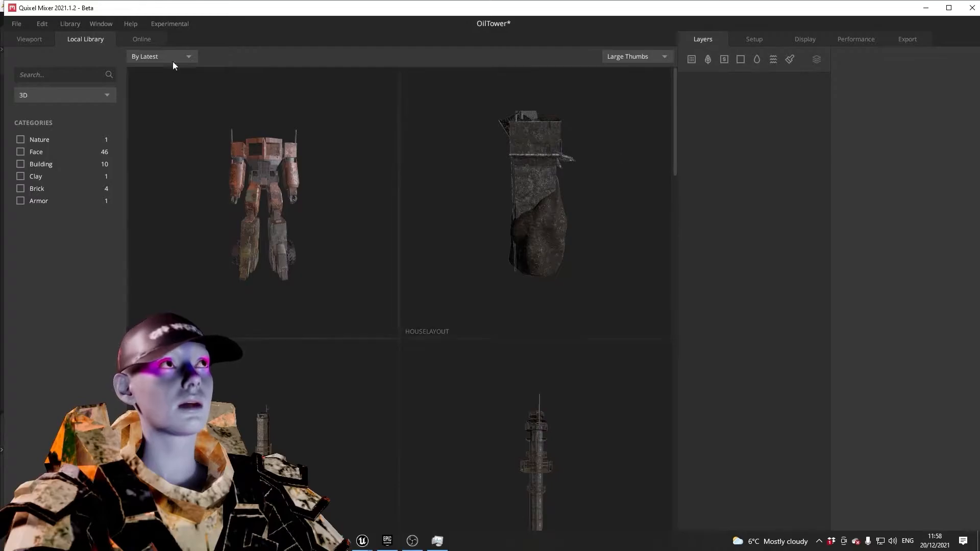
In Blender, start an FBX export of the colour-coded tower as OilTower1.fbx in Level Building.
{"action": "left_click", "coordinate": [29, 38]}
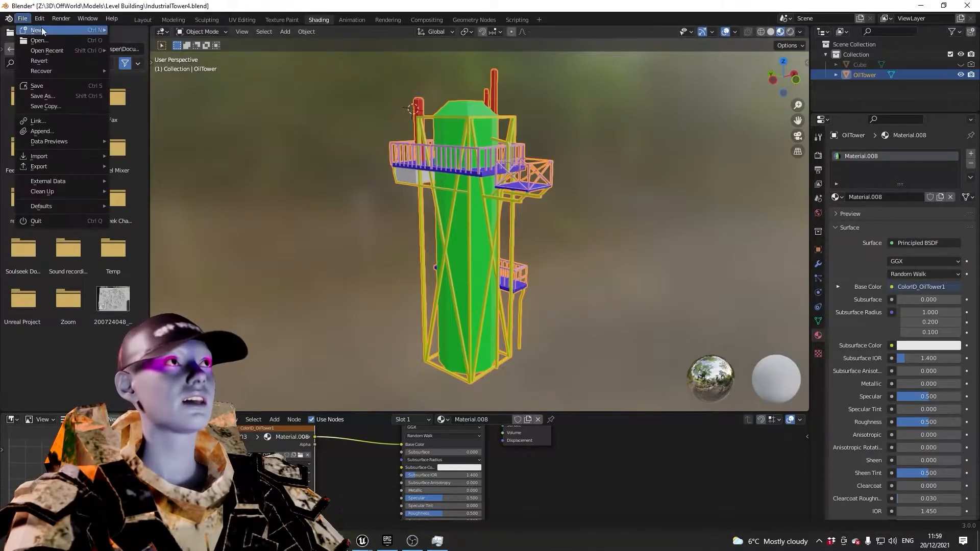
{"action": "left_click", "coordinate": [38, 165]}
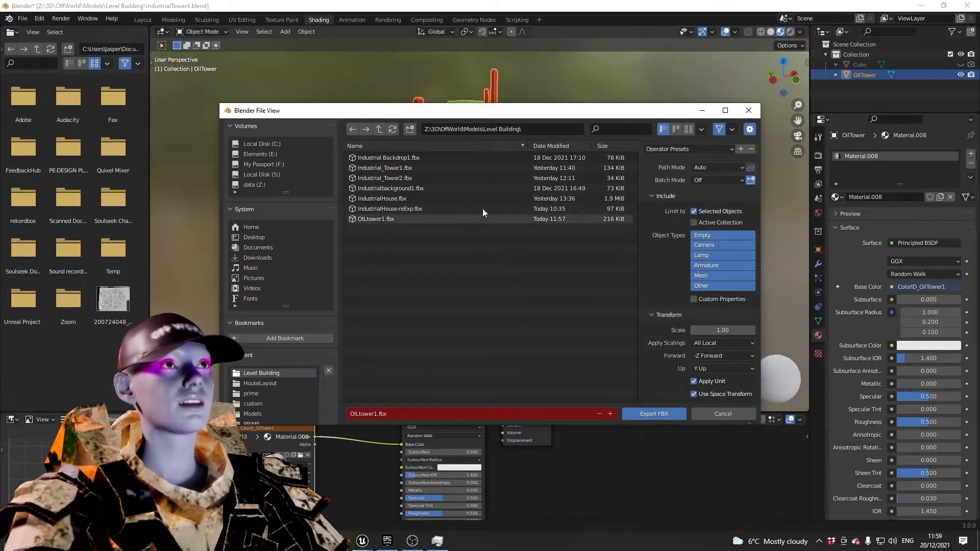
{"action": "mouse_move", "coordinate": [386, 216]}
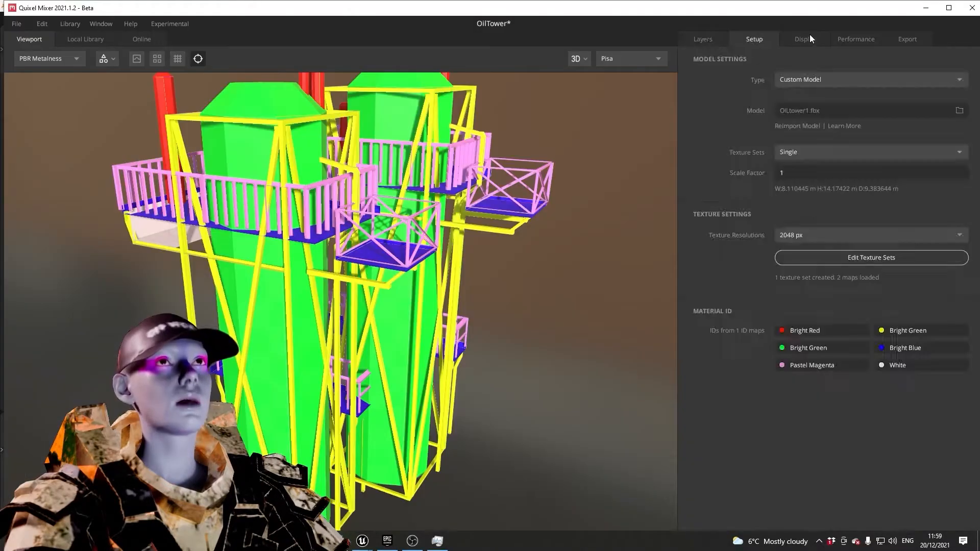
Reduce the texture set to the single Material ID map so the tower shows plain.
{"action": "left_click", "coordinate": [960, 110]}
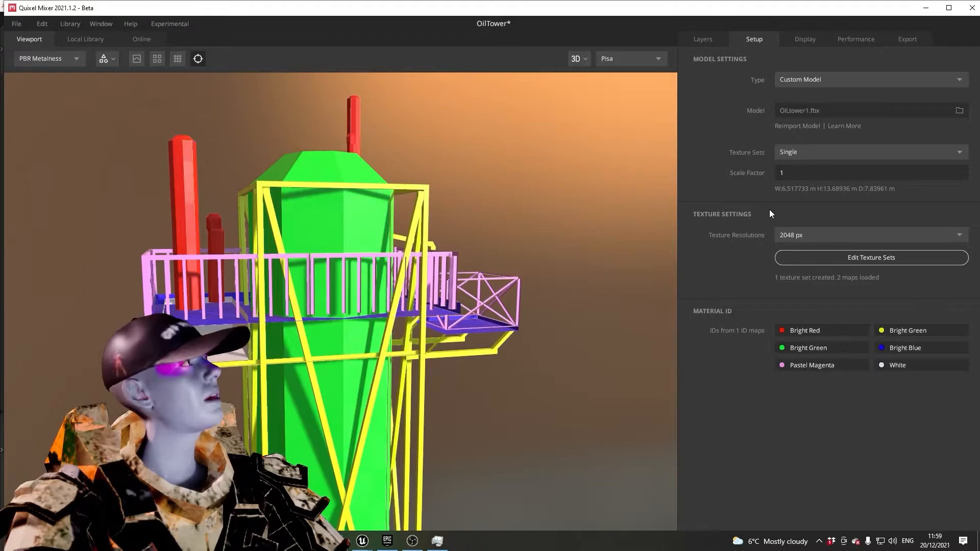
{"action": "left_click", "coordinate": [869, 257]}
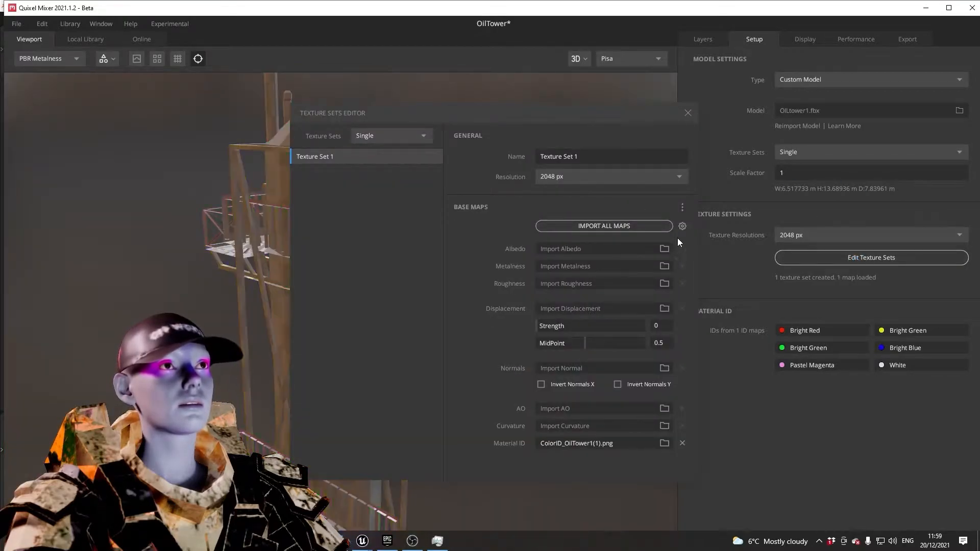
{"action": "left_click", "coordinate": [686, 113]}
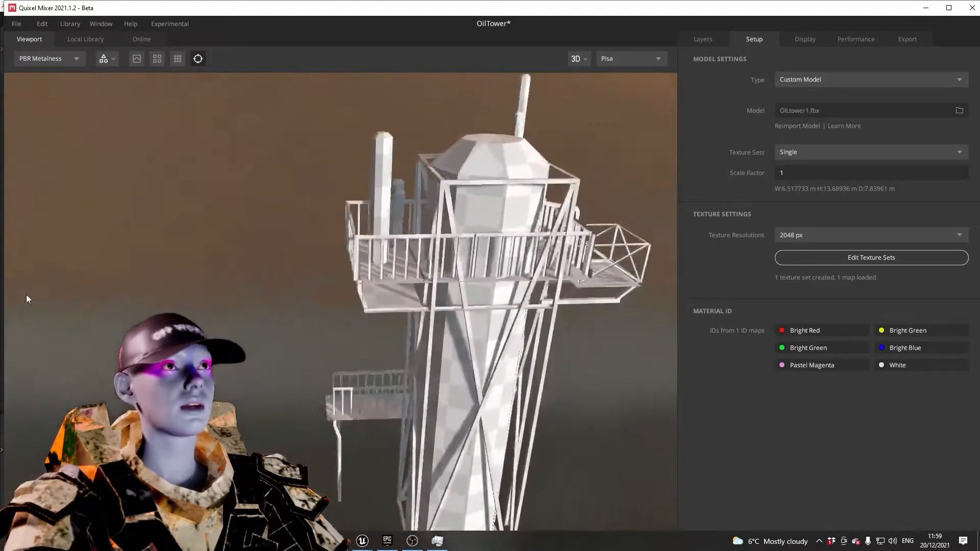
Give the Damaged Brick Wall and Stained Concrete Road layers ID masks, concrete set to Pastel Magenta.
{"action": "left_click", "coordinate": [702, 38]}
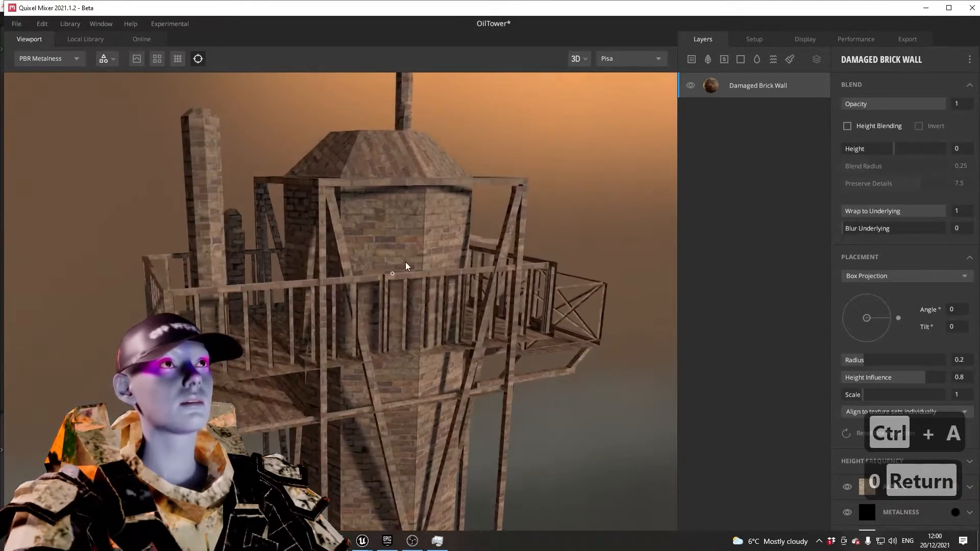
{"action": "right_click", "coordinate": [757, 84]}
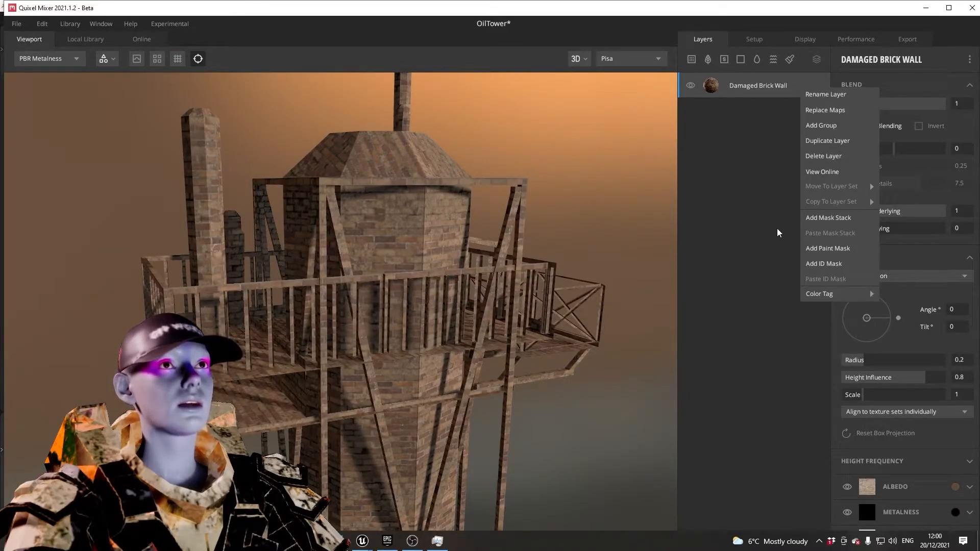
{"action": "left_click", "coordinate": [823, 263]}
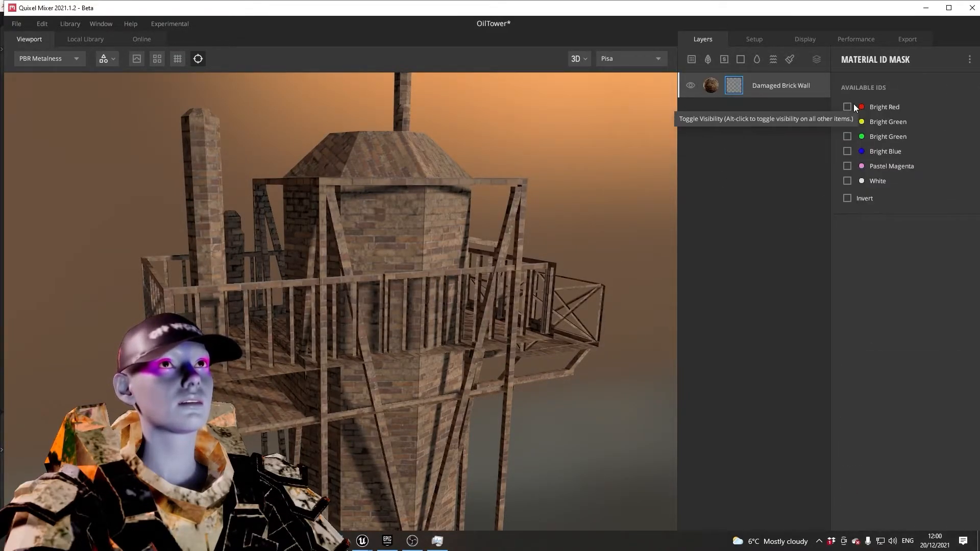
{"action": "left_click", "coordinate": [847, 136]}
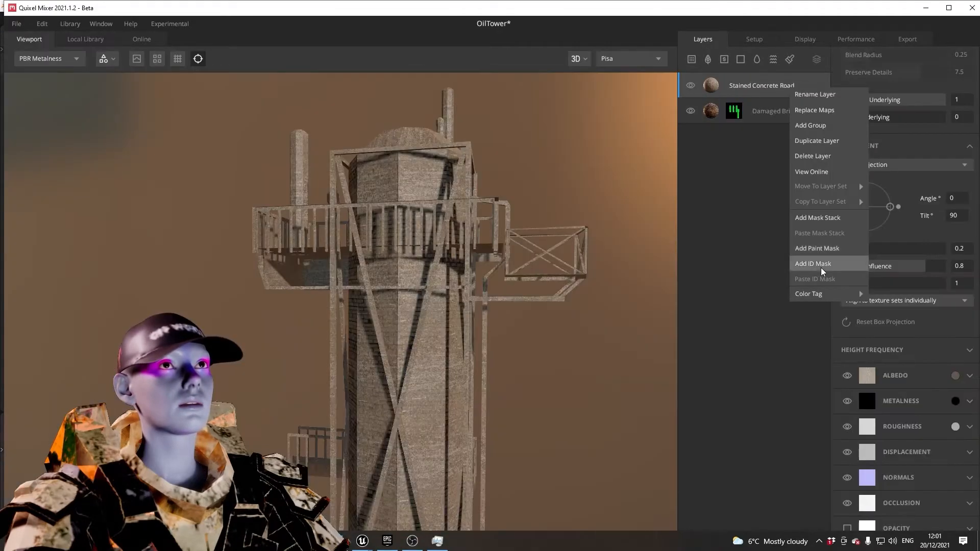
{"action": "left_click", "coordinate": [812, 263]}
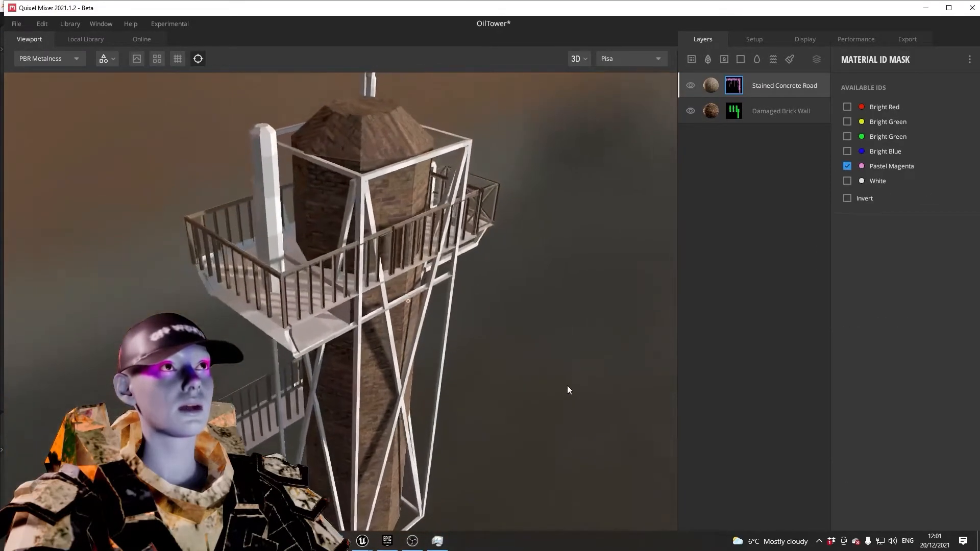